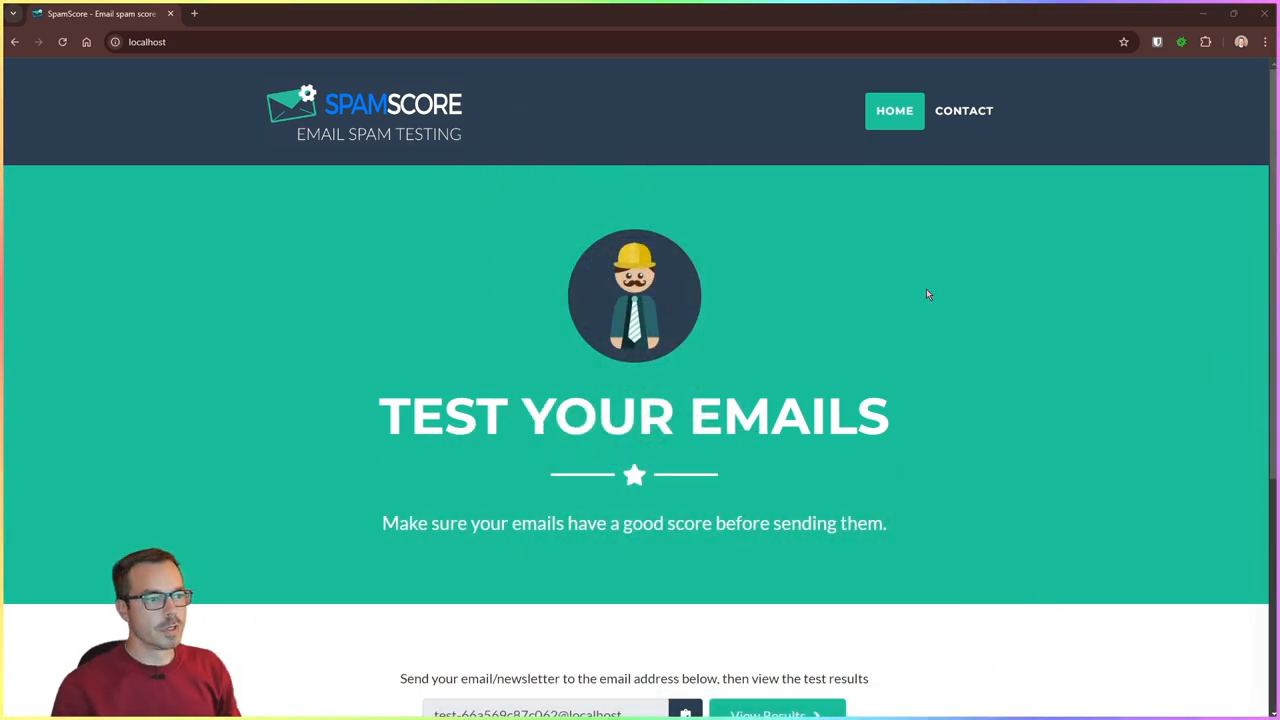
mouse_move(1008, 302)
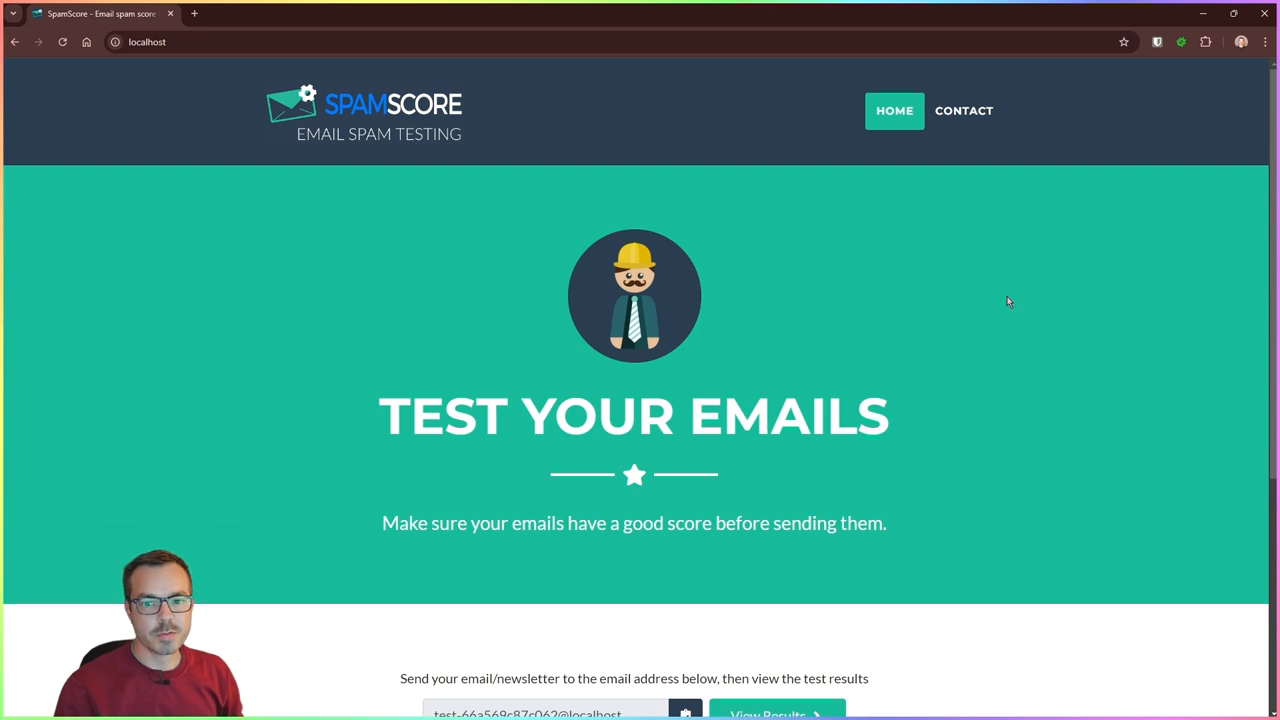
mouse_move(980, 340)
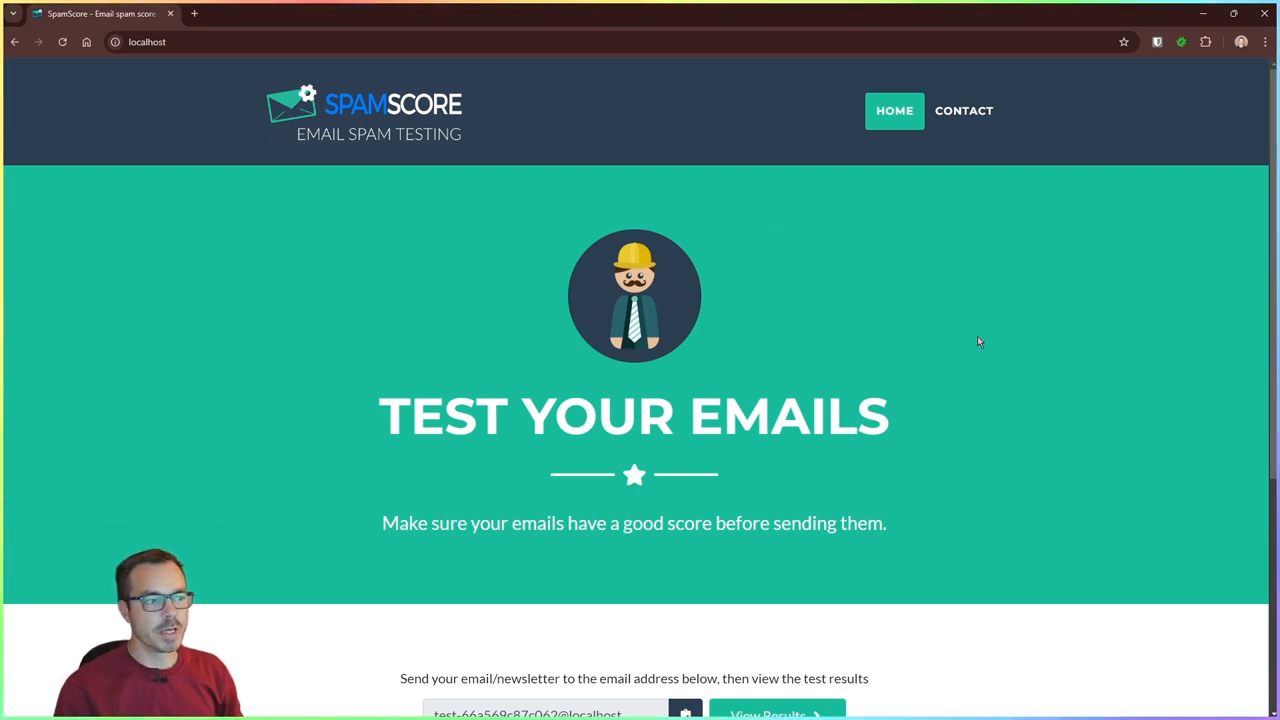
Copy the generated test email address and go to its results page.
scroll("down", 3)
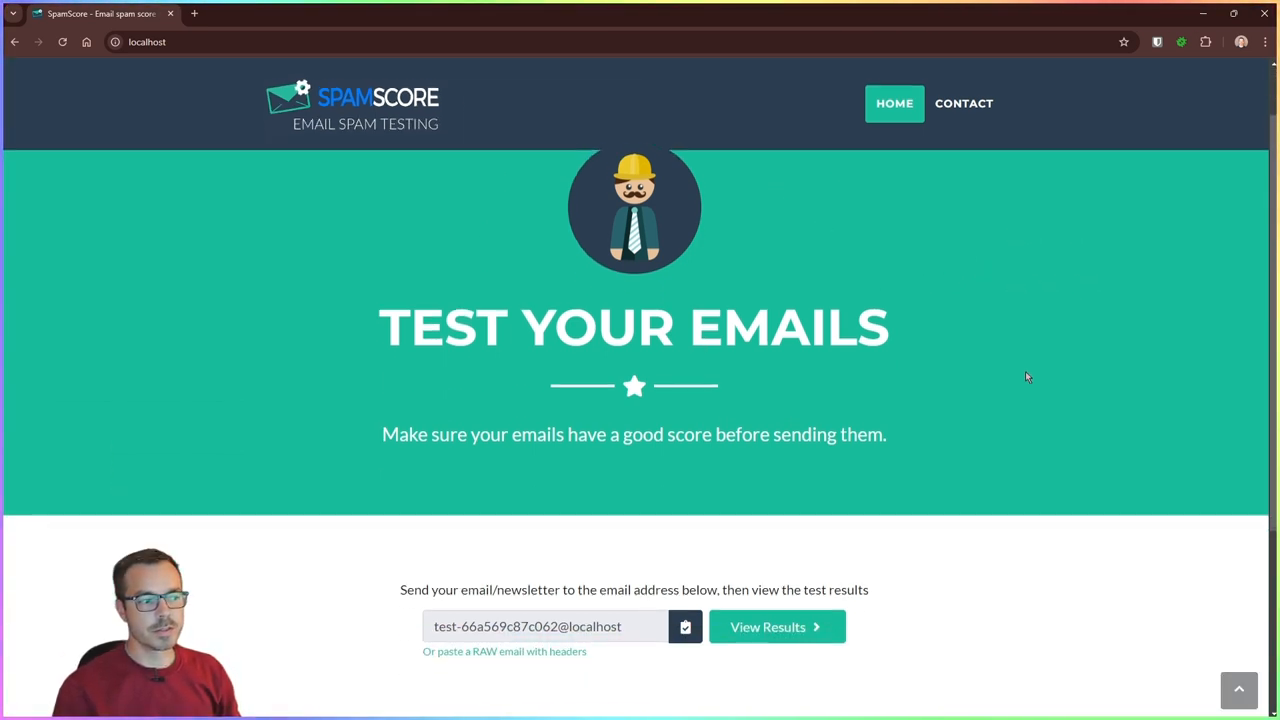
scroll("down", 3)
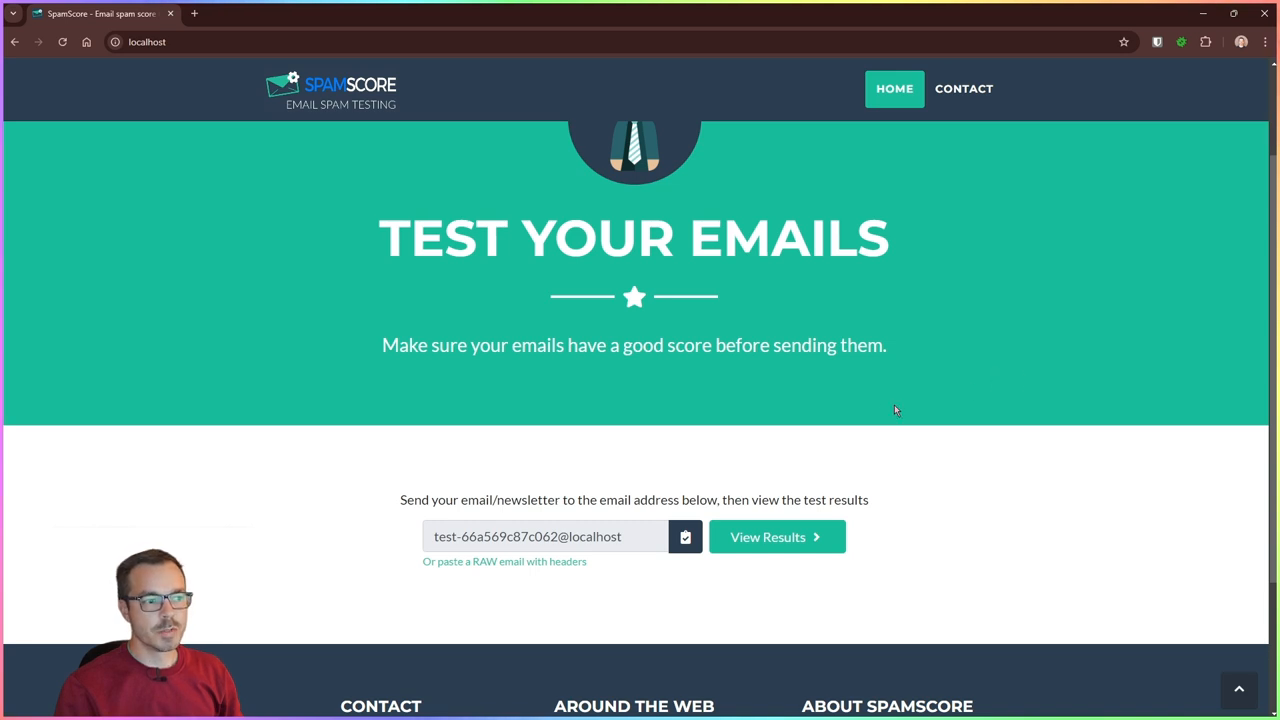
mouse_move(856, 424)
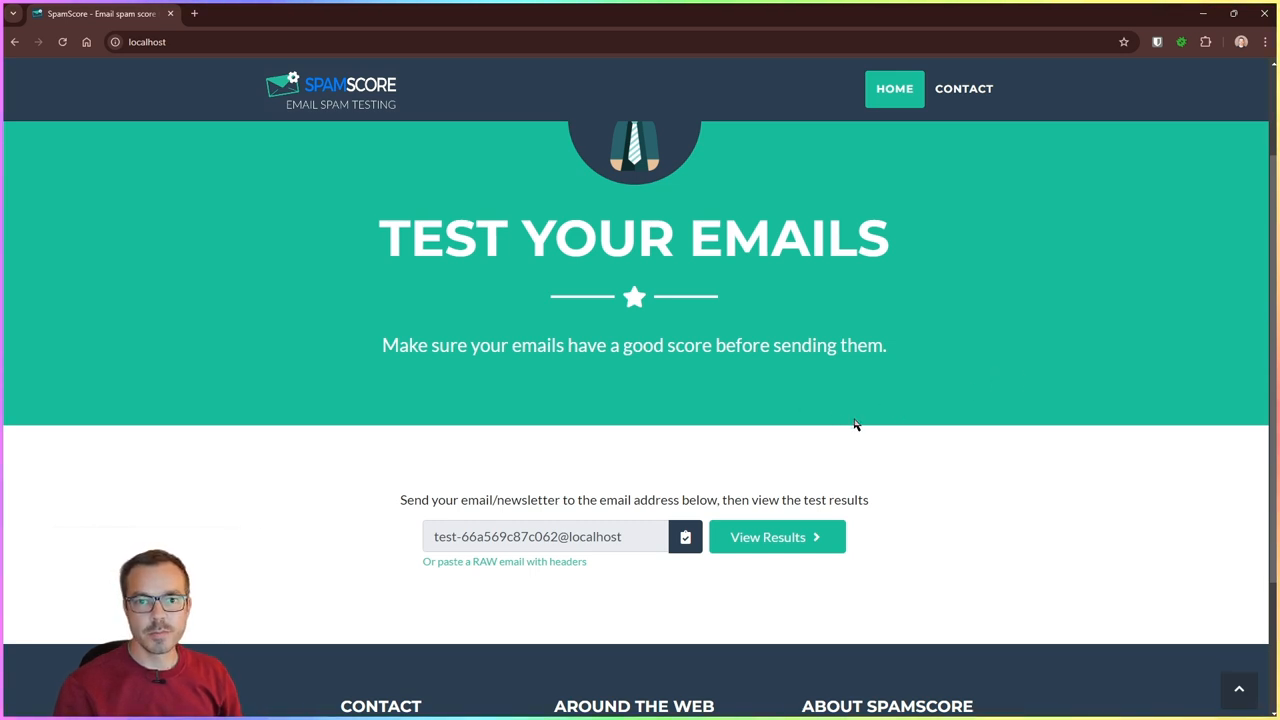
scroll("down", 3)
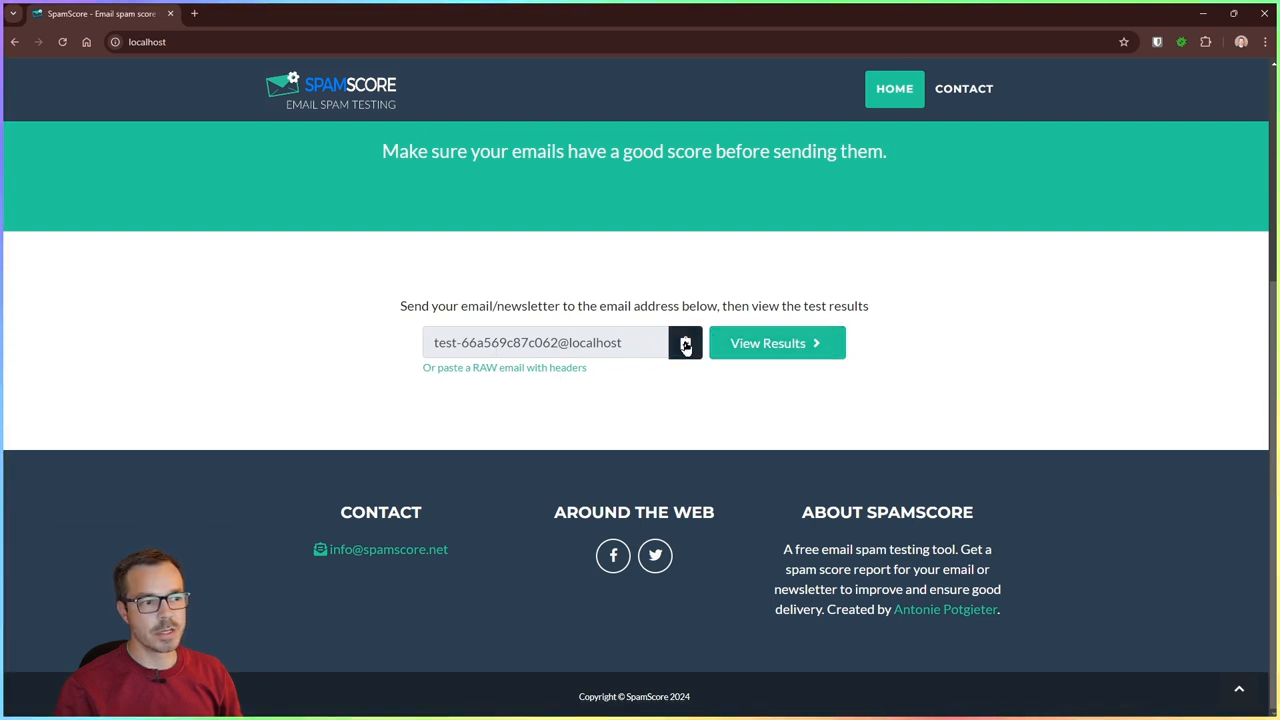
left_click(684, 344)
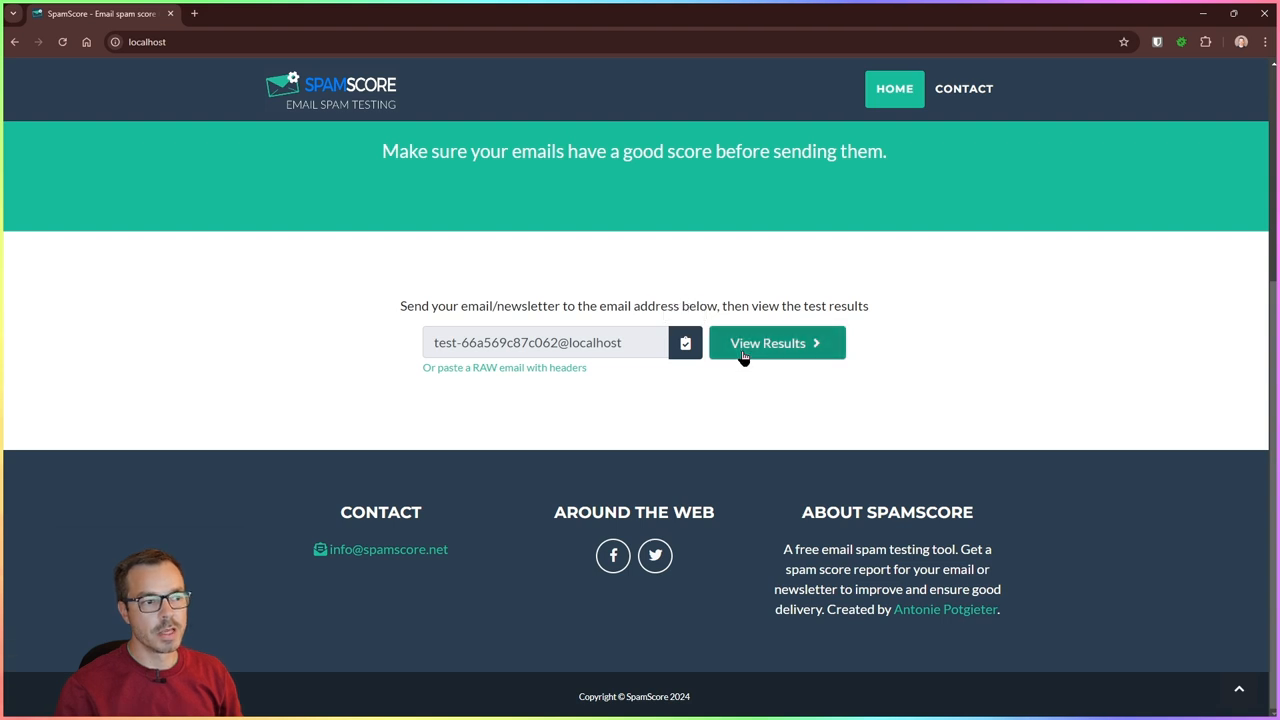
mouse_move(476, 322)
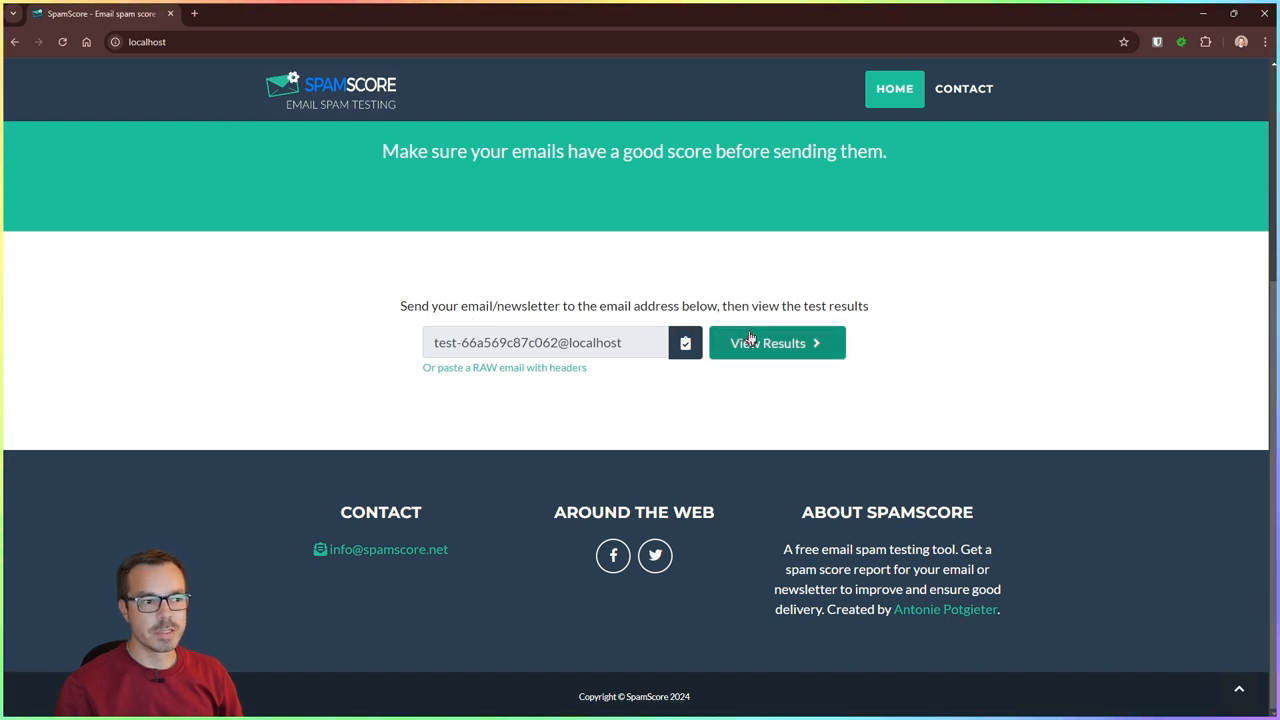
left_click(776, 342)
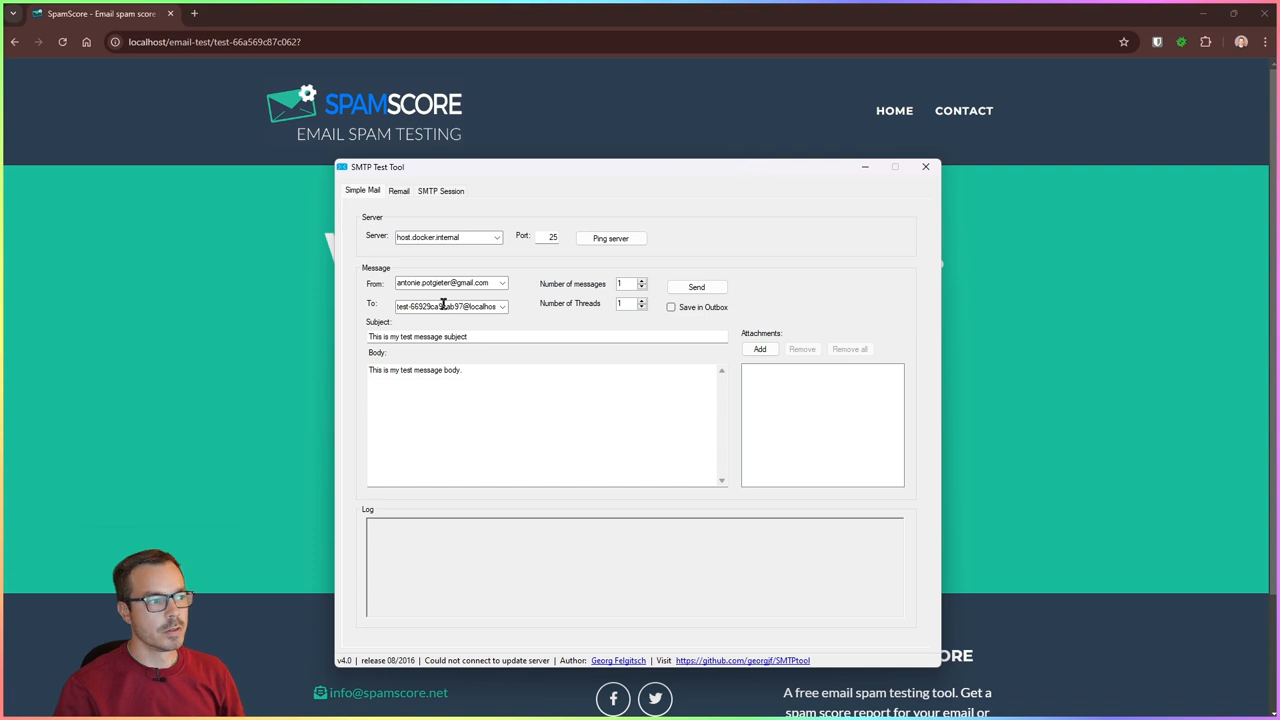
Address the Simple Mail message to the copied test address and send it.
double_click(448, 306)
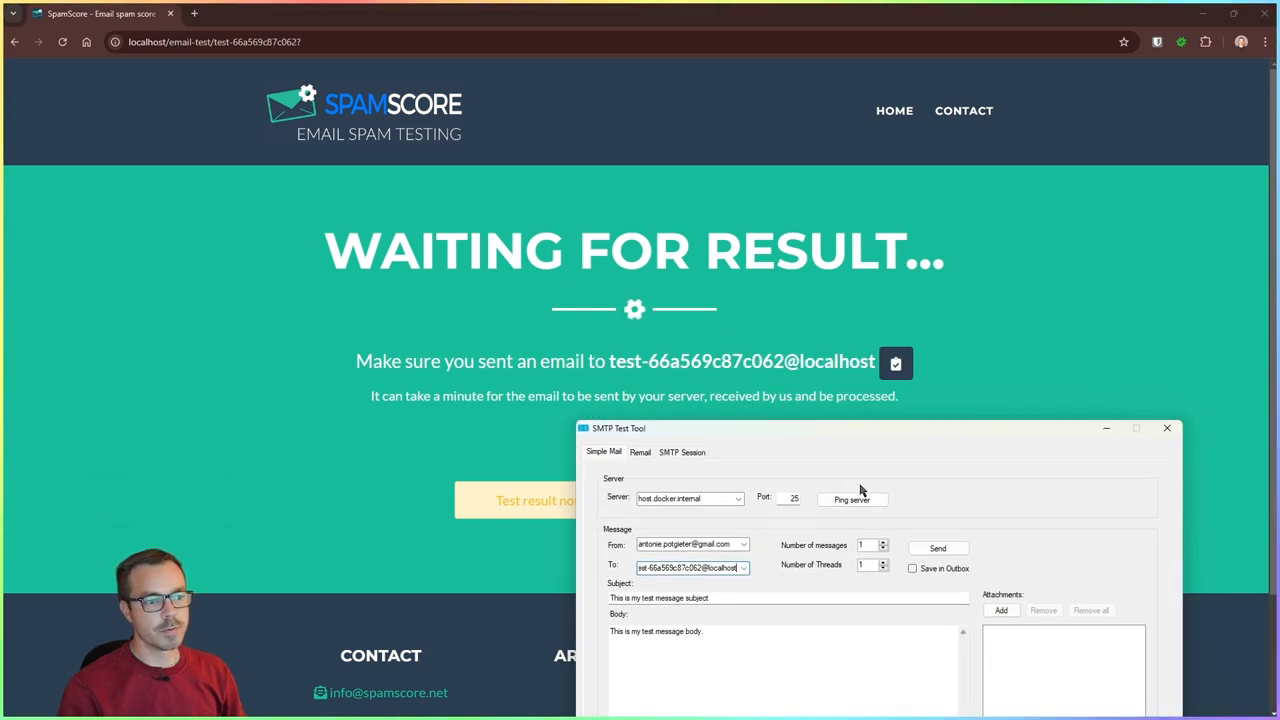
left_click(936, 548)
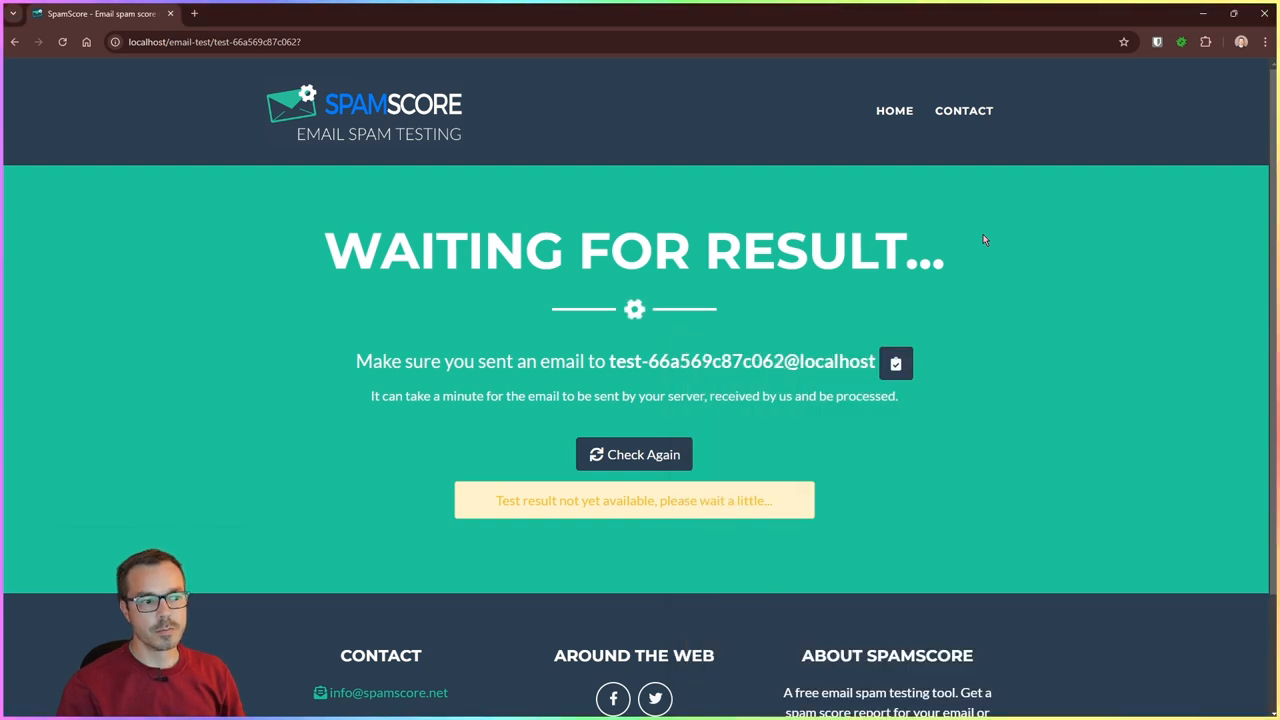
Re-check the waiting page until the spam test result for the message loads.
left_click(634, 454)
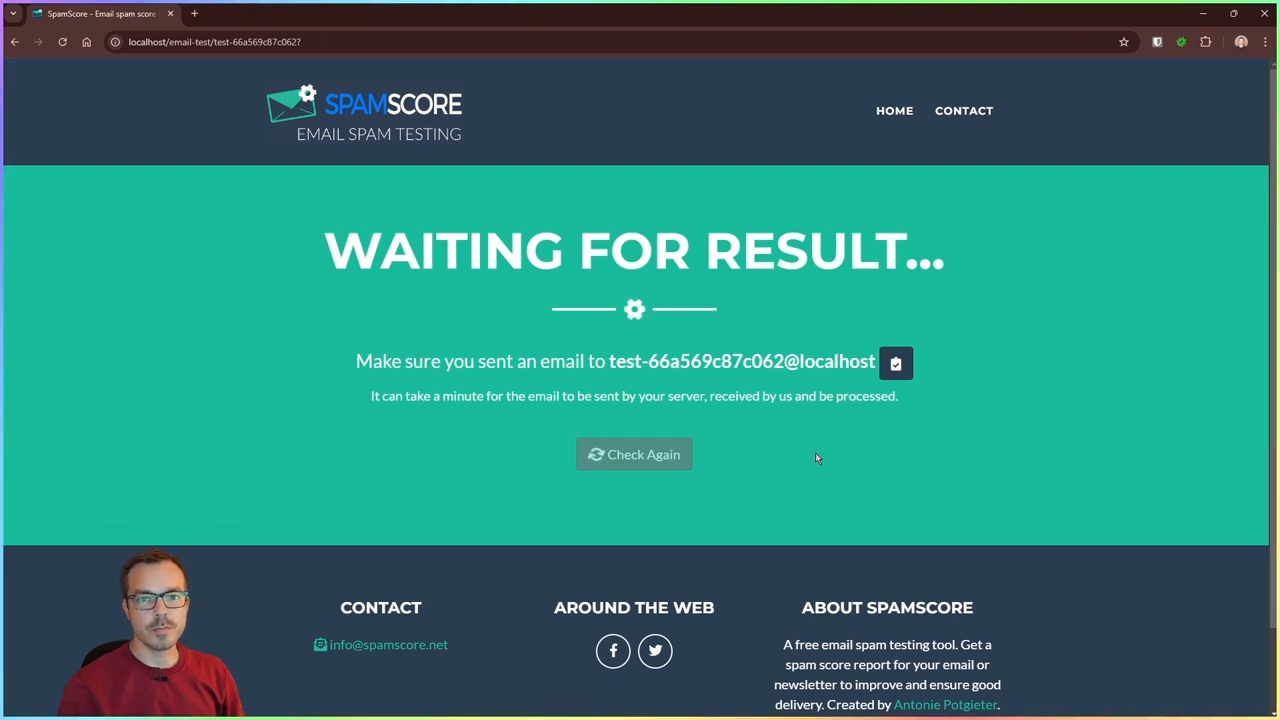
left_click(634, 454)
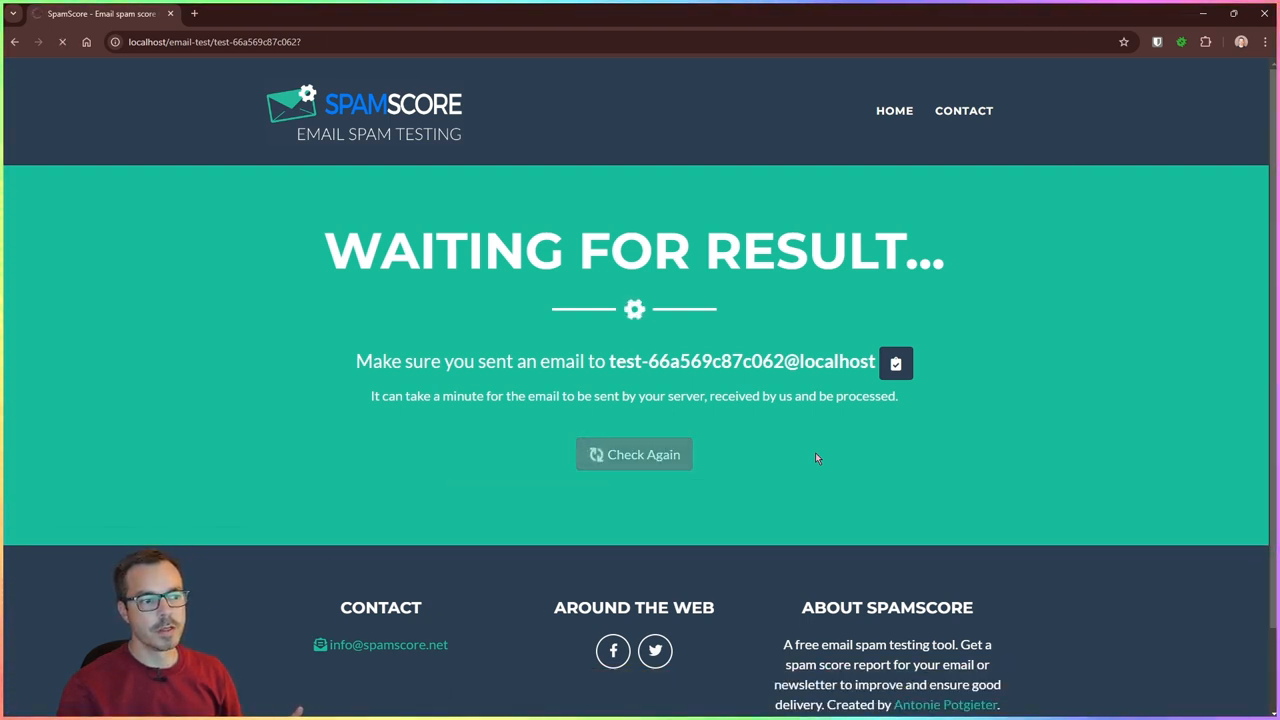
left_click(632, 454)
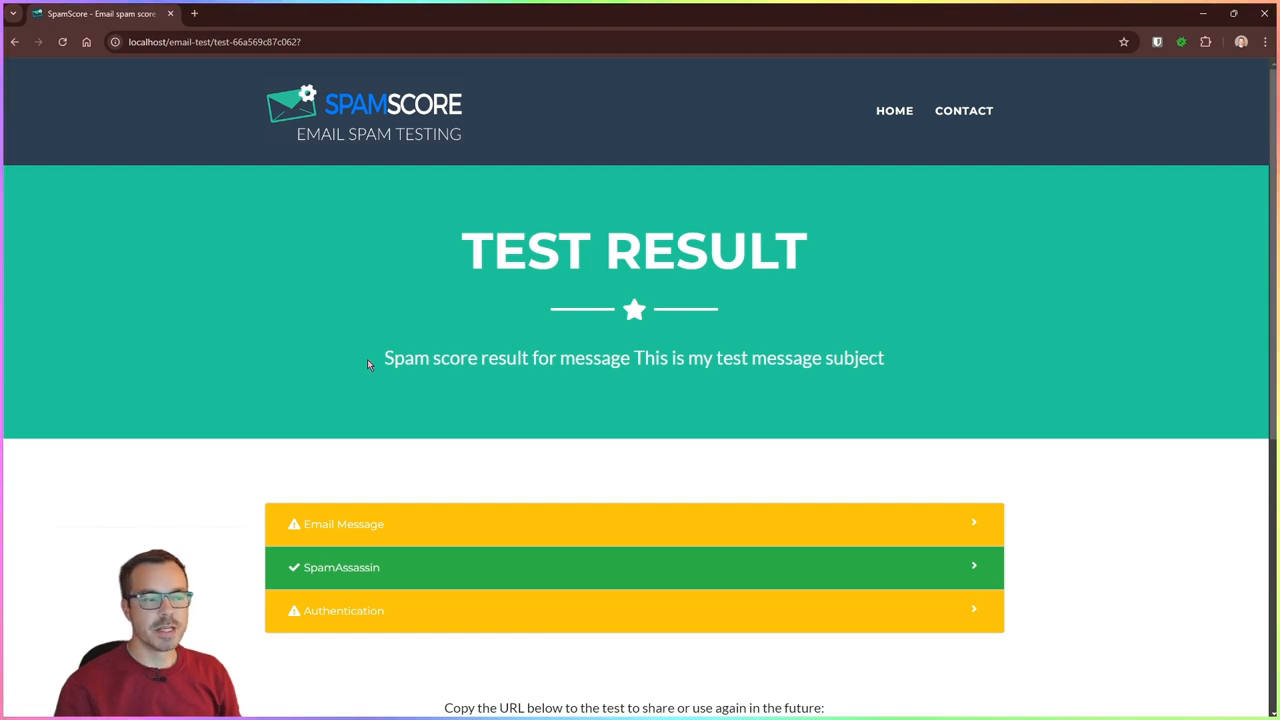
Expand the Email Message, raw message and DKIM sections of the report.
scroll("down", 3)
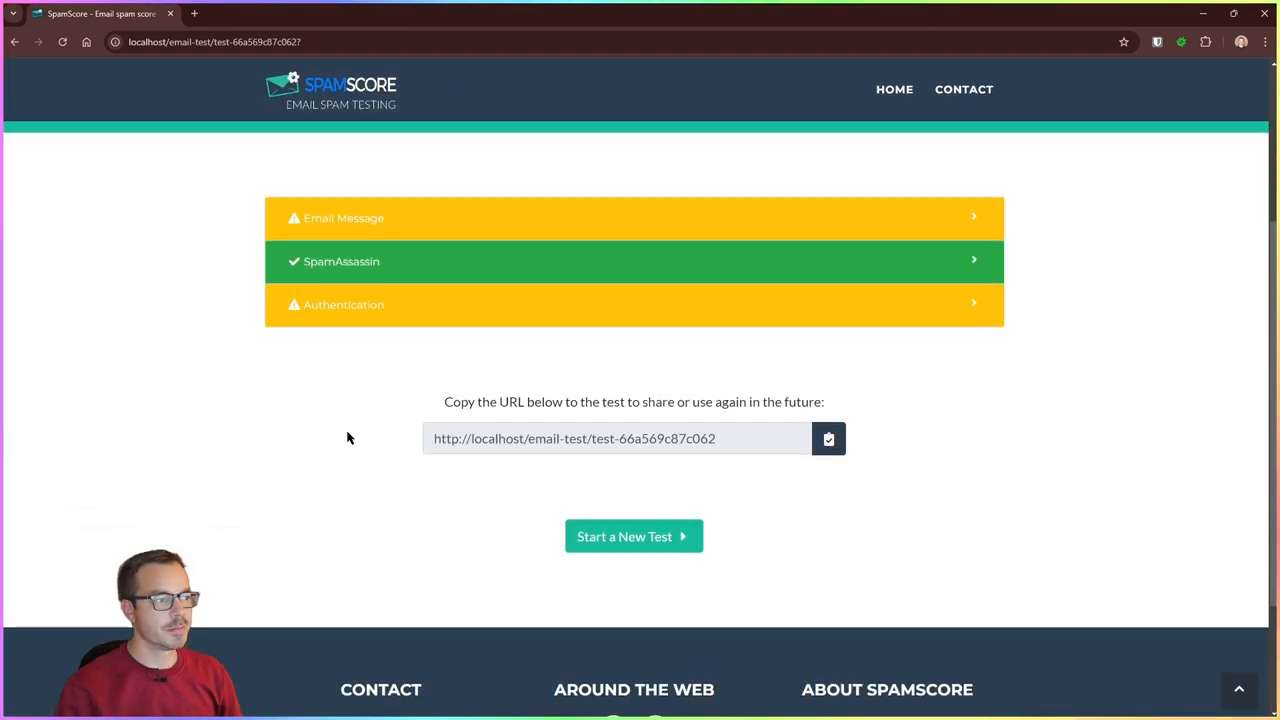
left_click(634, 218)
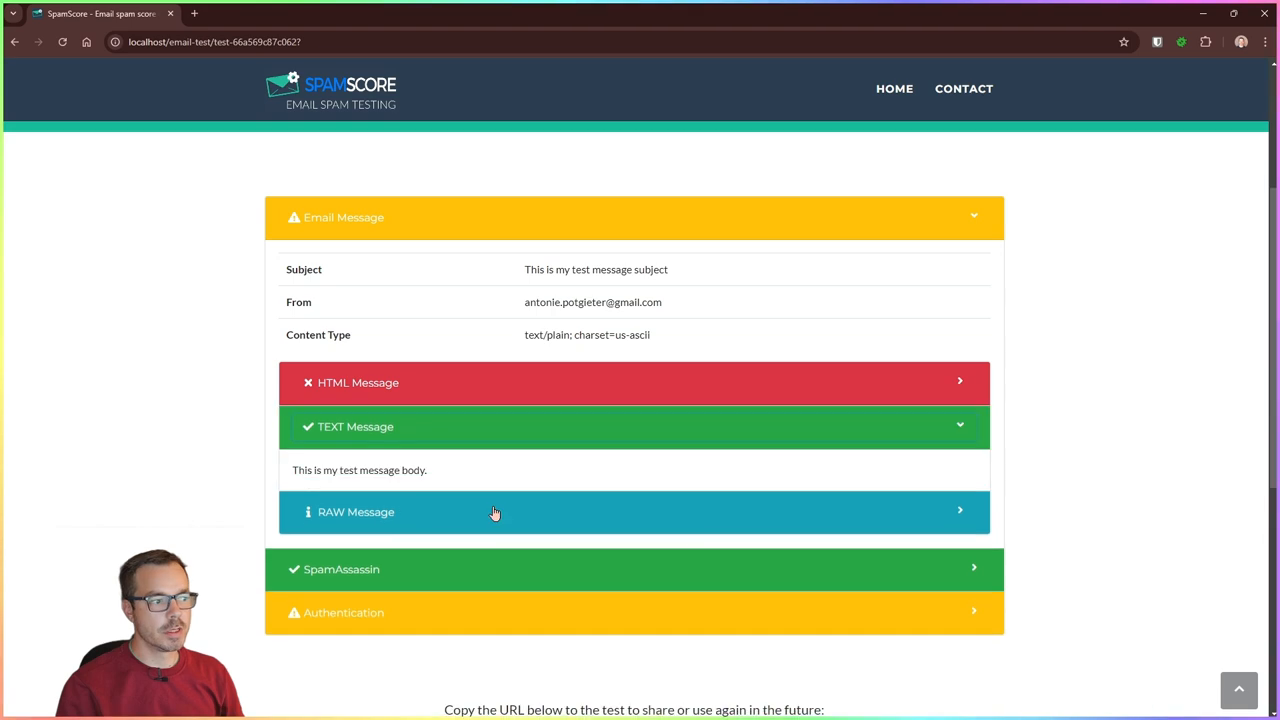
left_click(496, 512)
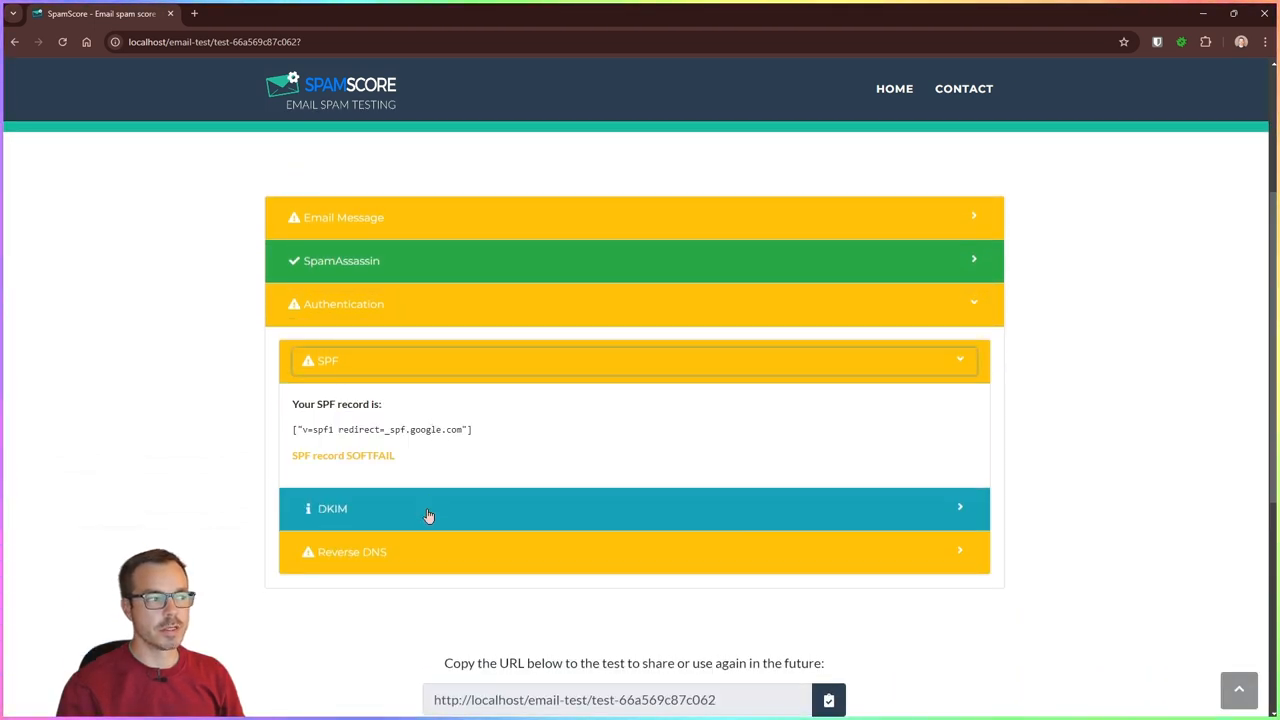
left_click(632, 508)
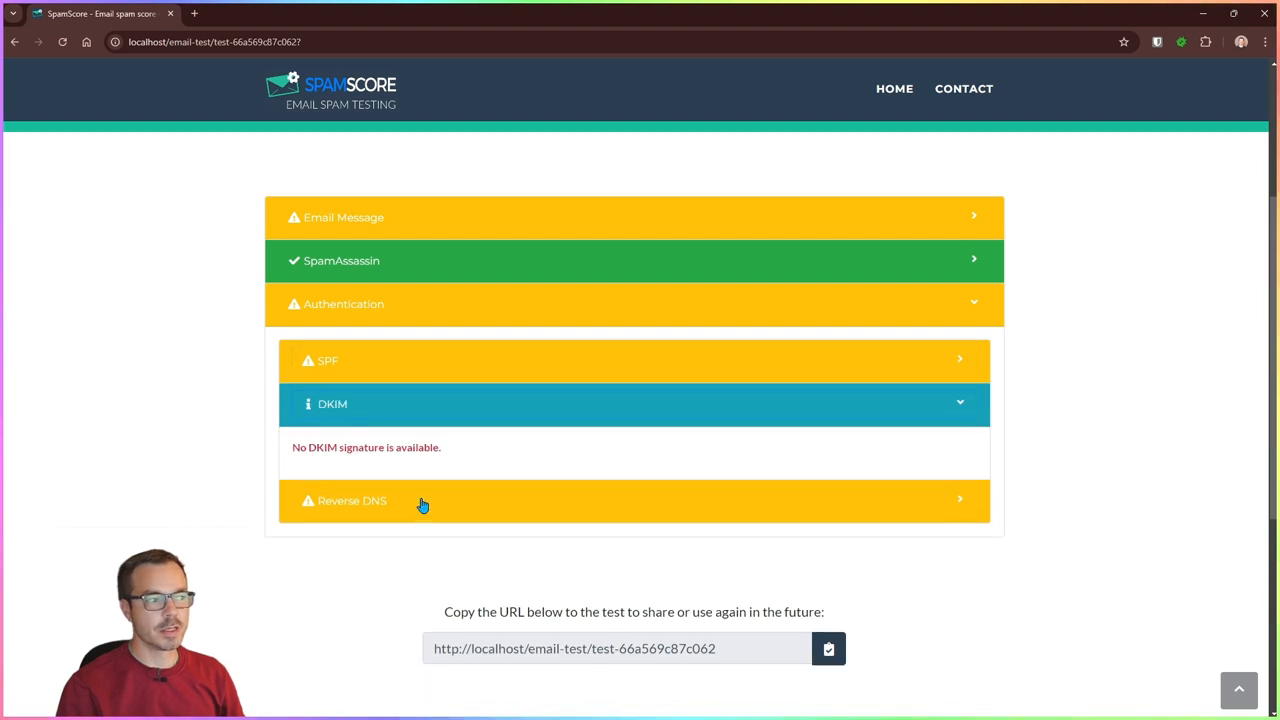
scroll("up", 3)
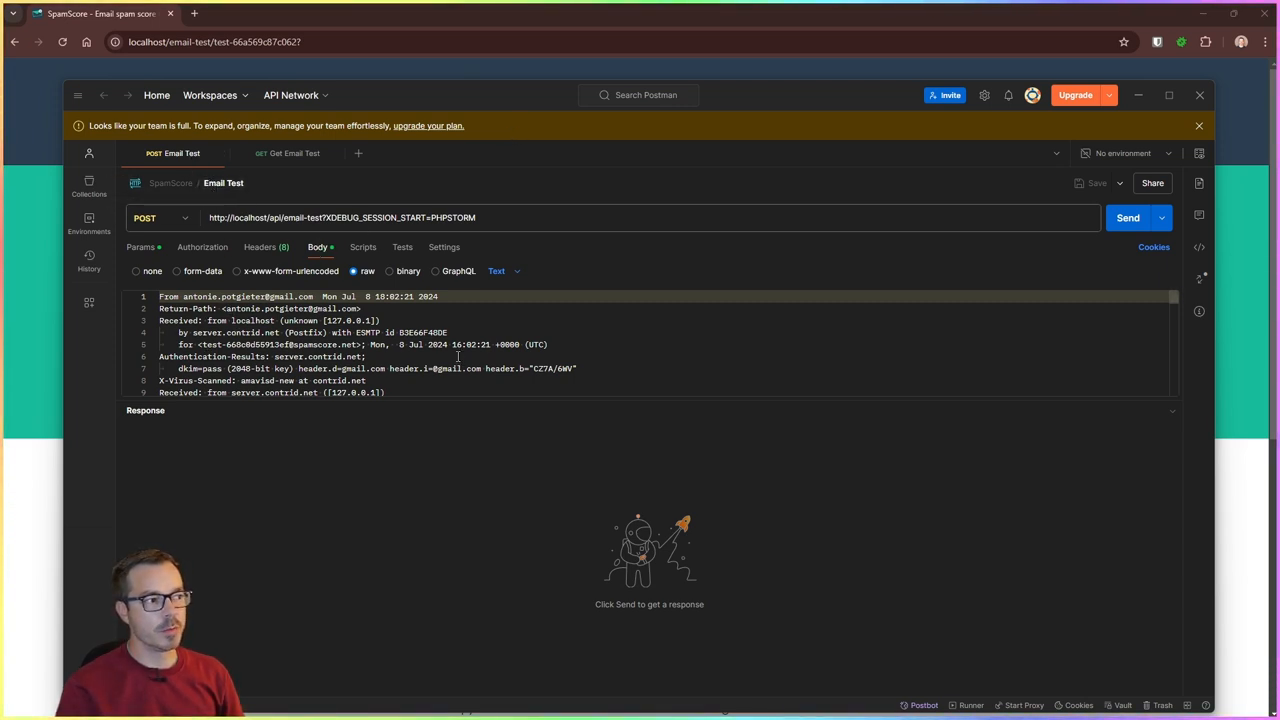
Send the POST Email Test request and review the 200 OK JSON spam analysis.
left_click(1128, 216)
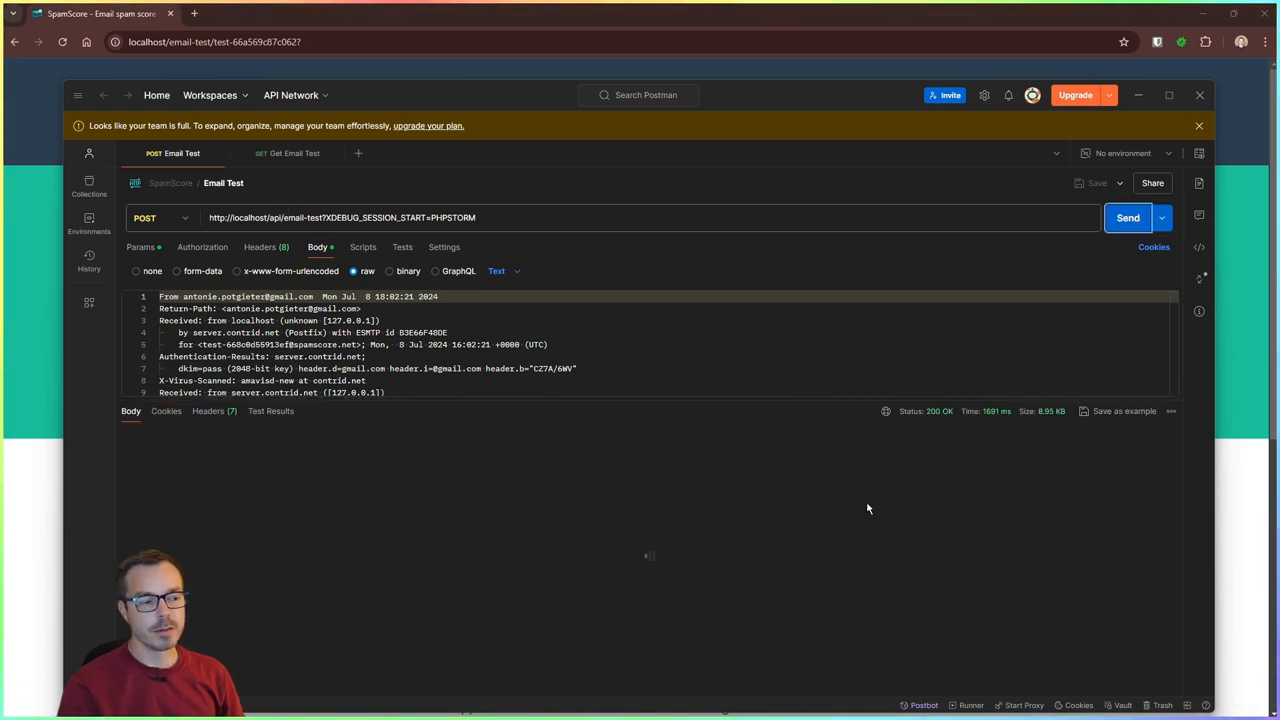
left_click(1128, 218)
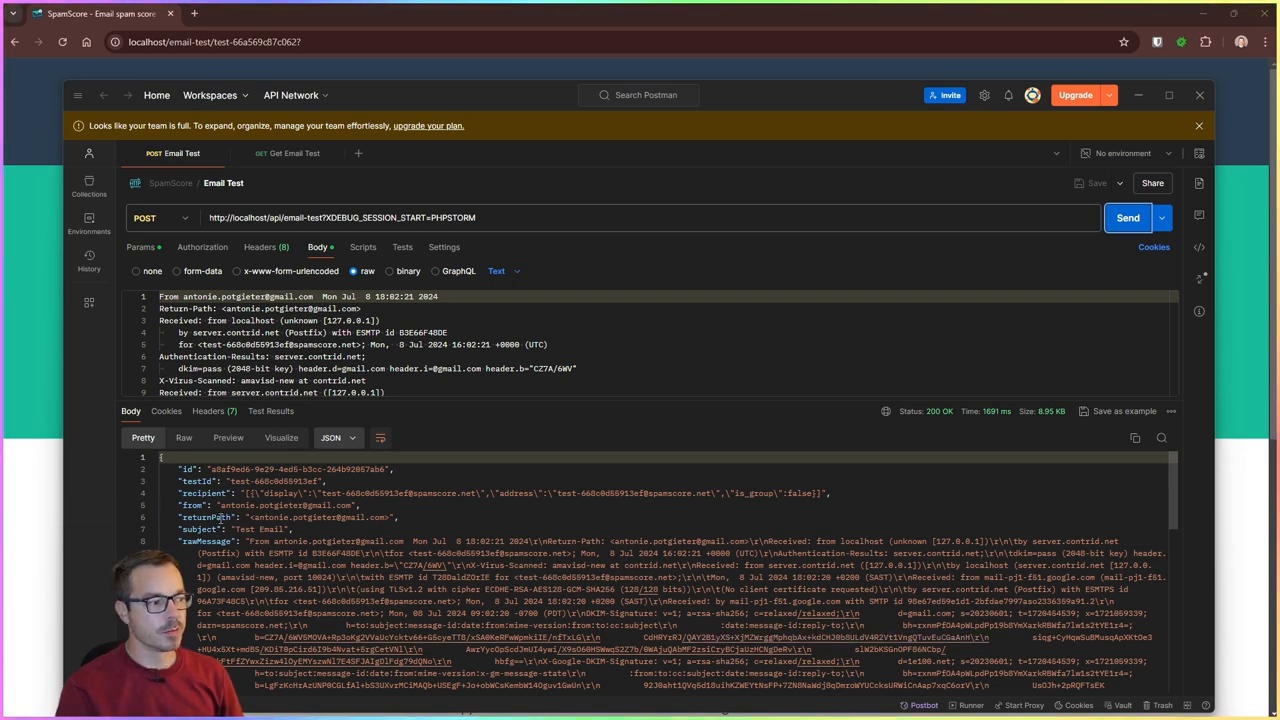
scroll("down", 3)
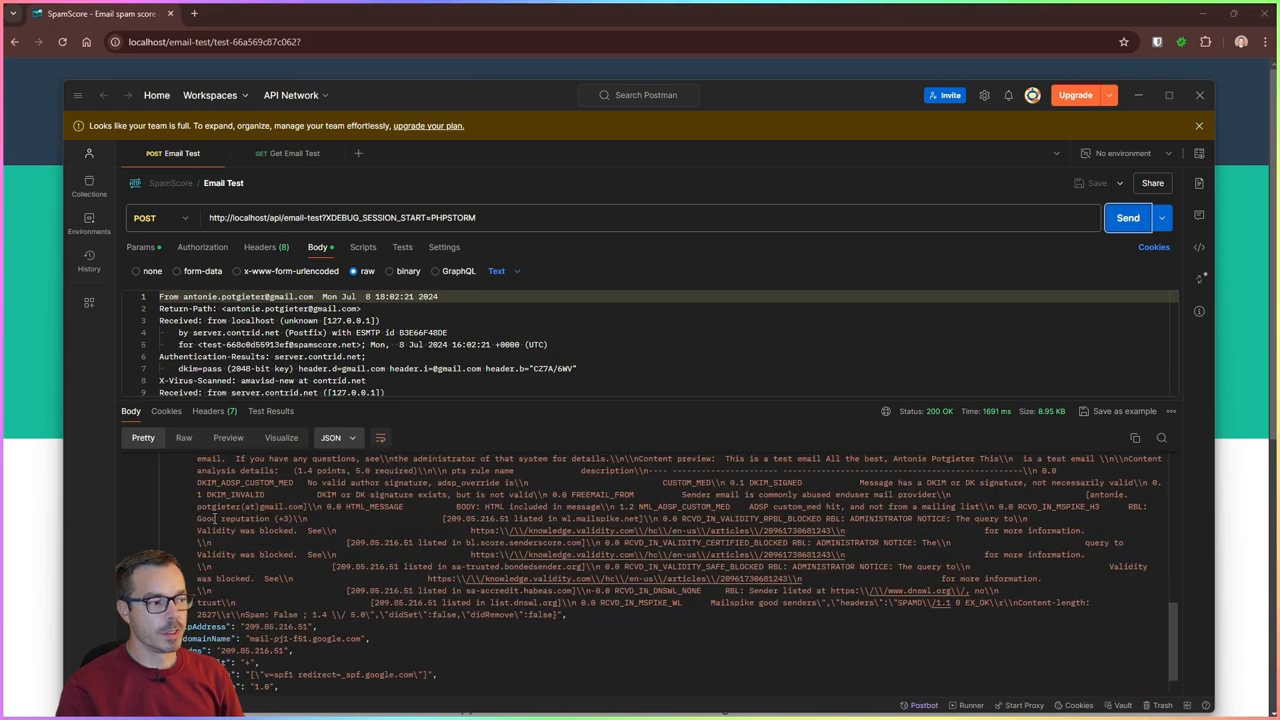
scroll("down", 3)
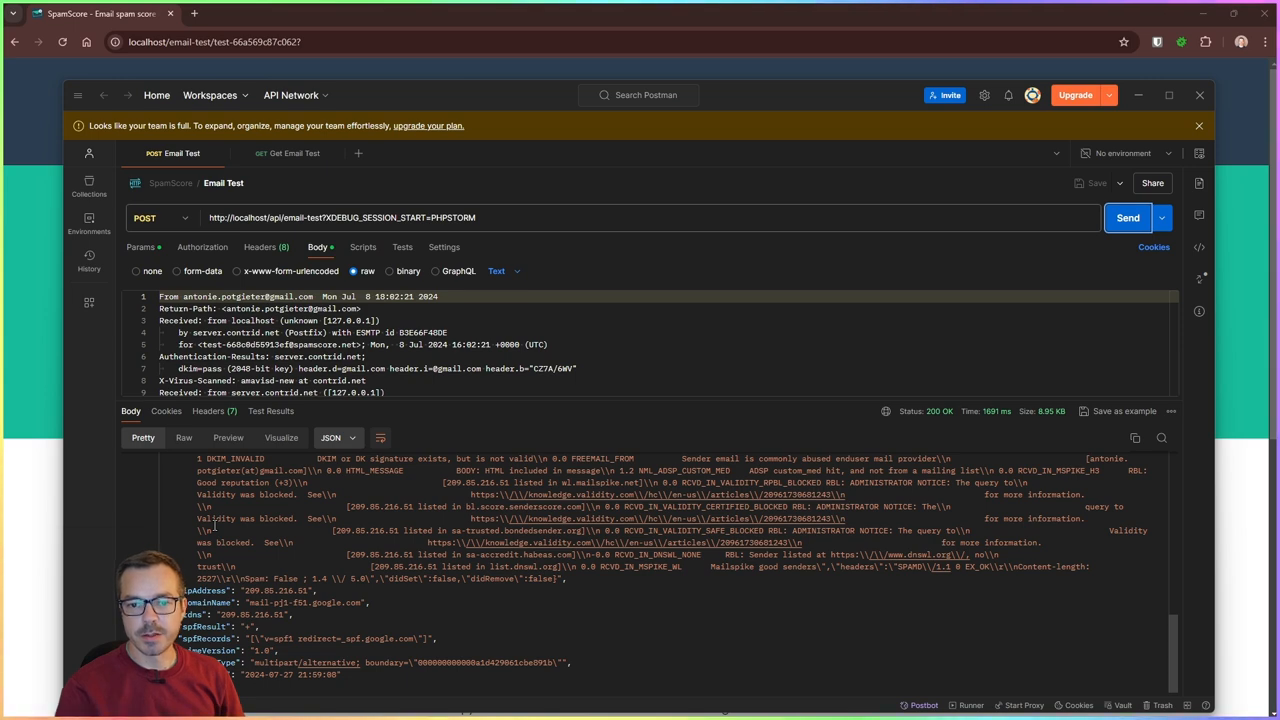
scroll("down", 3)
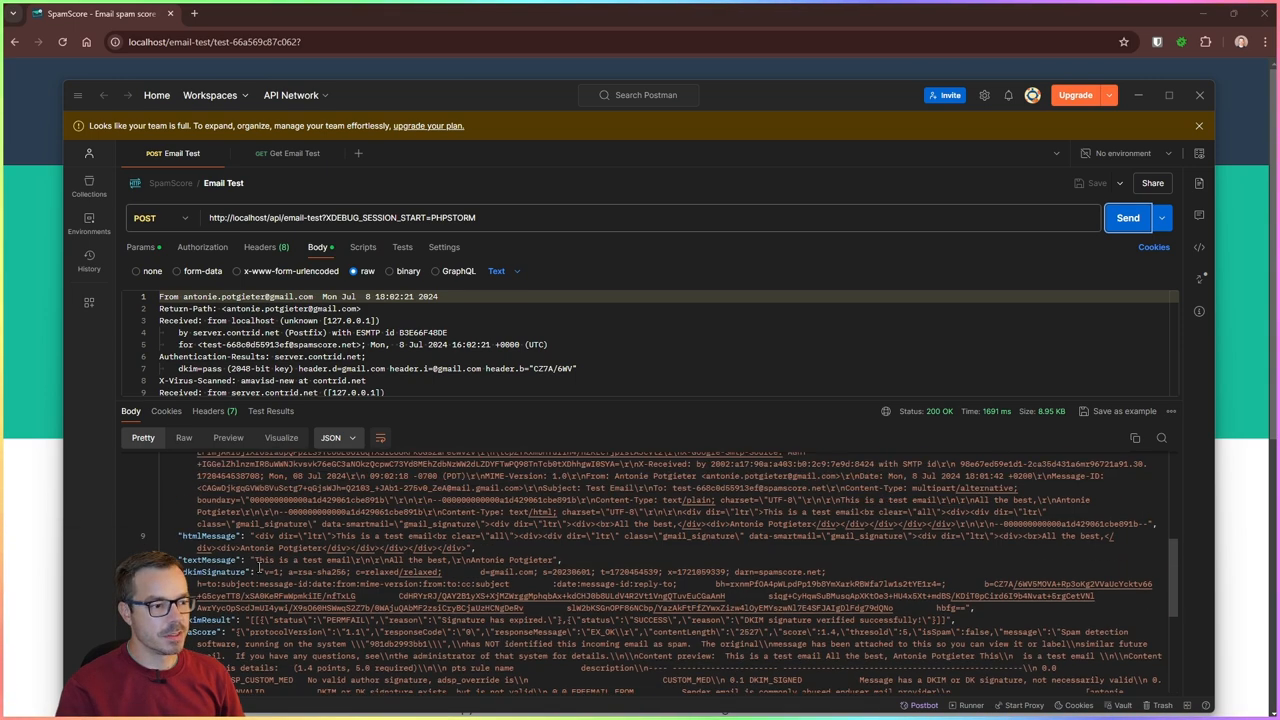
left_click(290, 152)
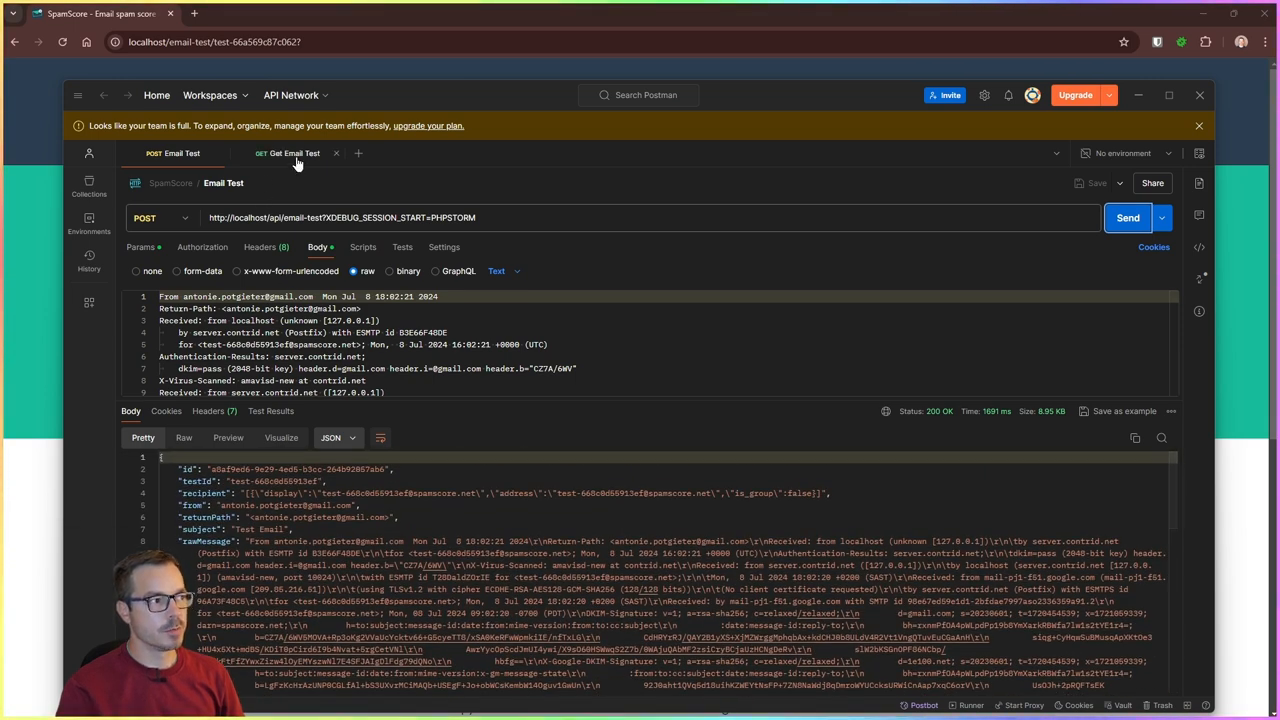
Run the Get Email Test request and receive the saved test's JSON analysis.
left_click(290, 152)
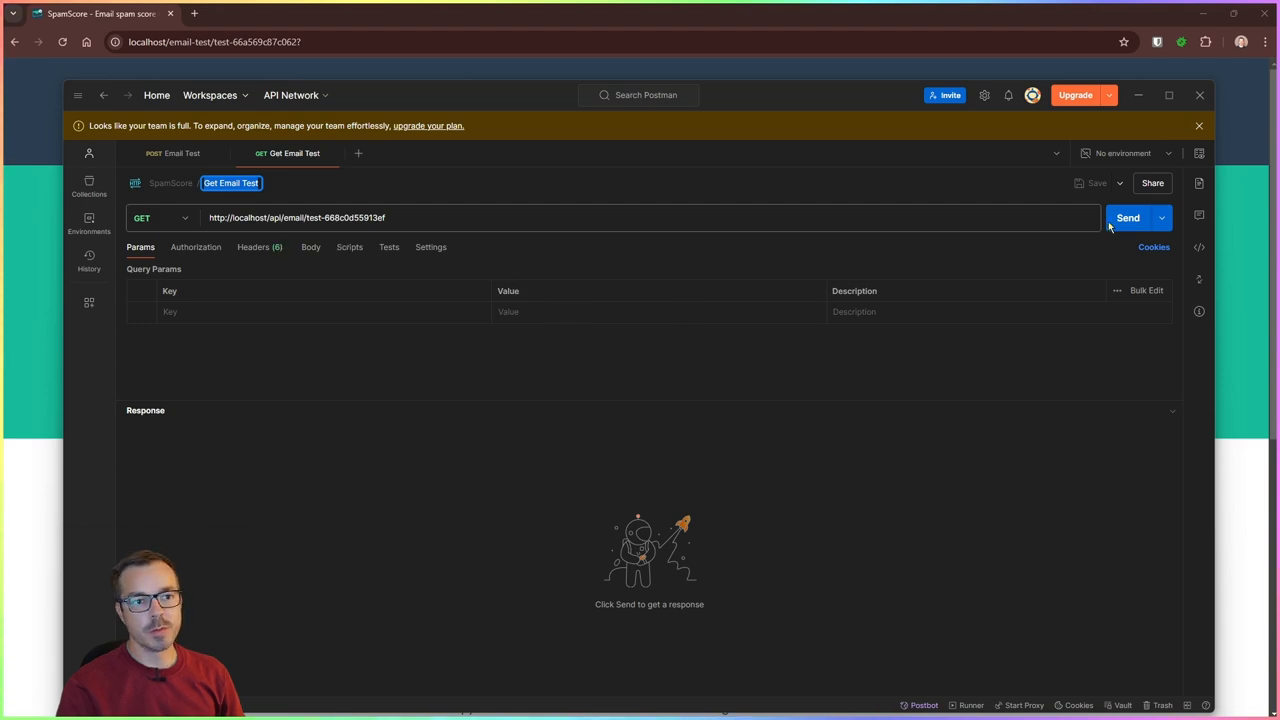
left_click(1128, 216)
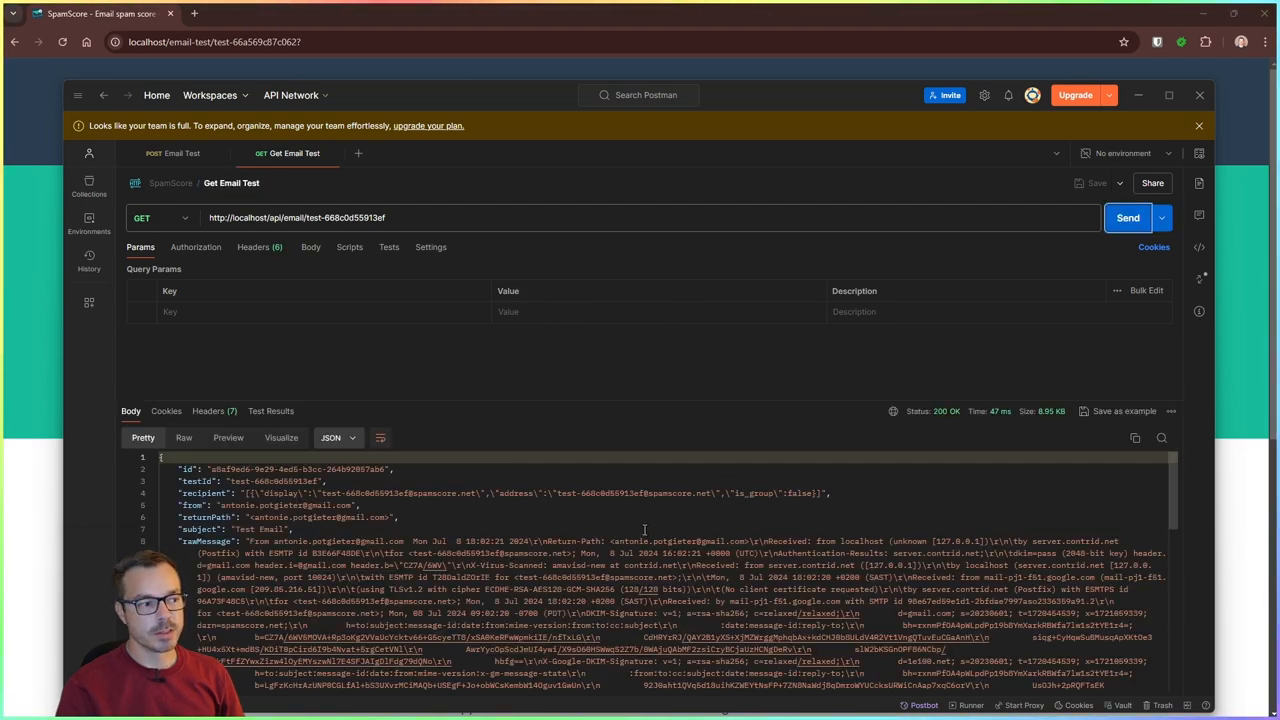
mouse_move(706, 260)
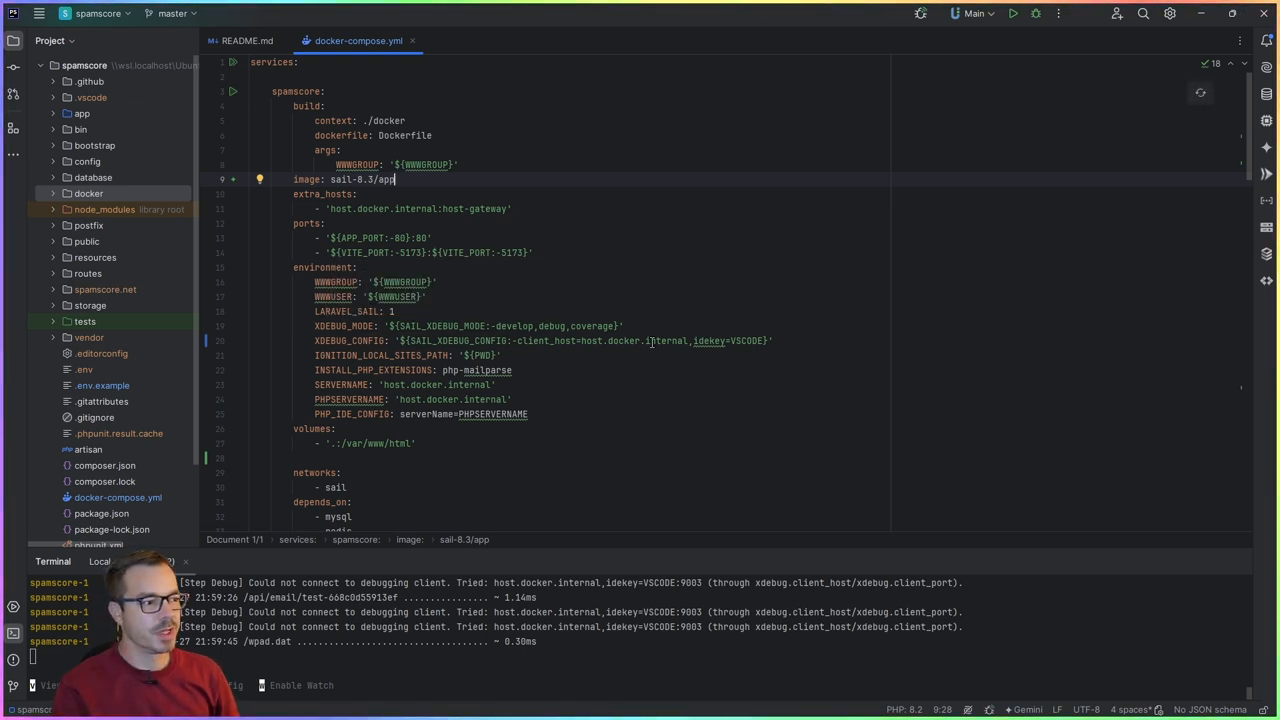
Scroll docker-compose.yml from the app and mysql services down to redis, networks and volumes.
scroll("down", 3)
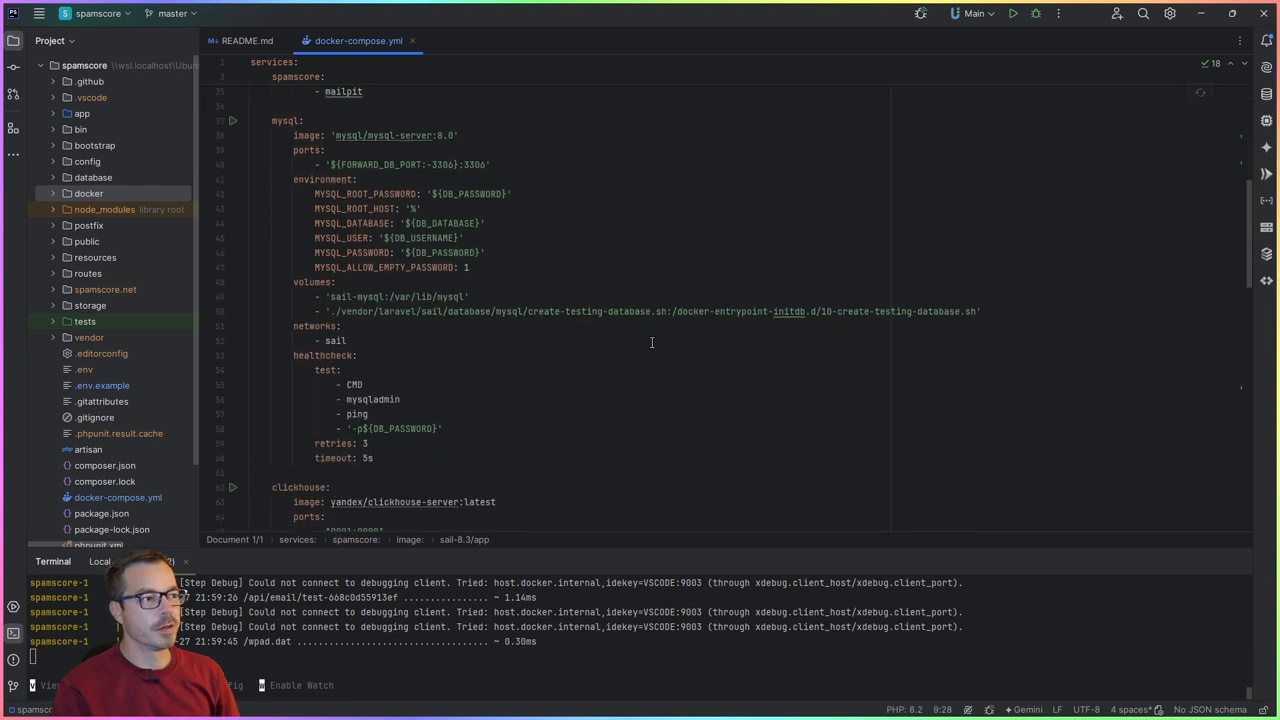
scroll("down", 3)
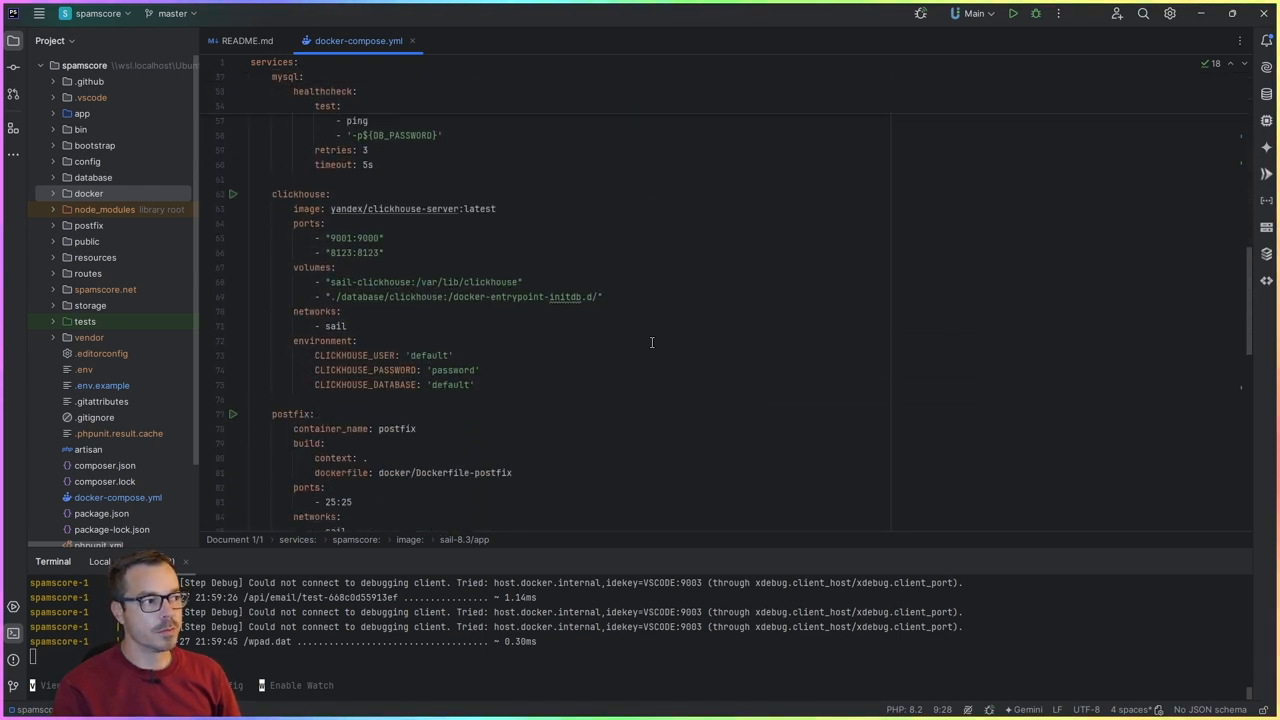
scroll("down", 3)
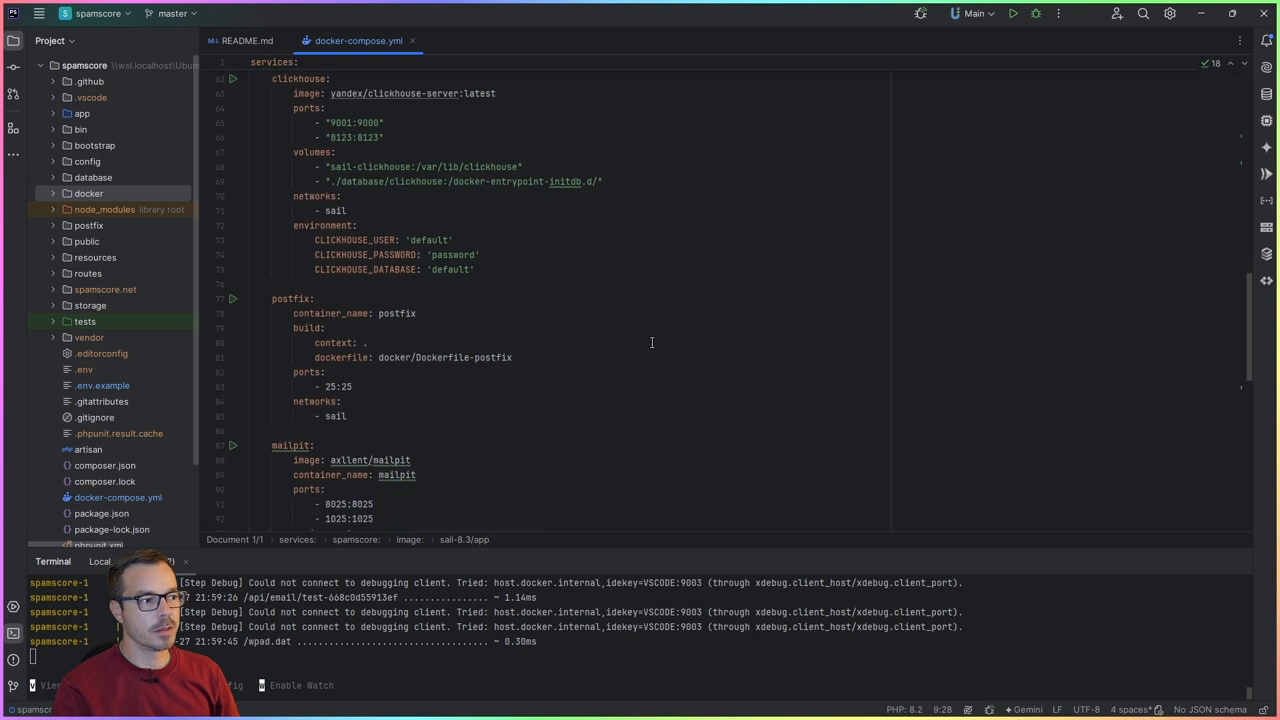
scroll("down", 3)
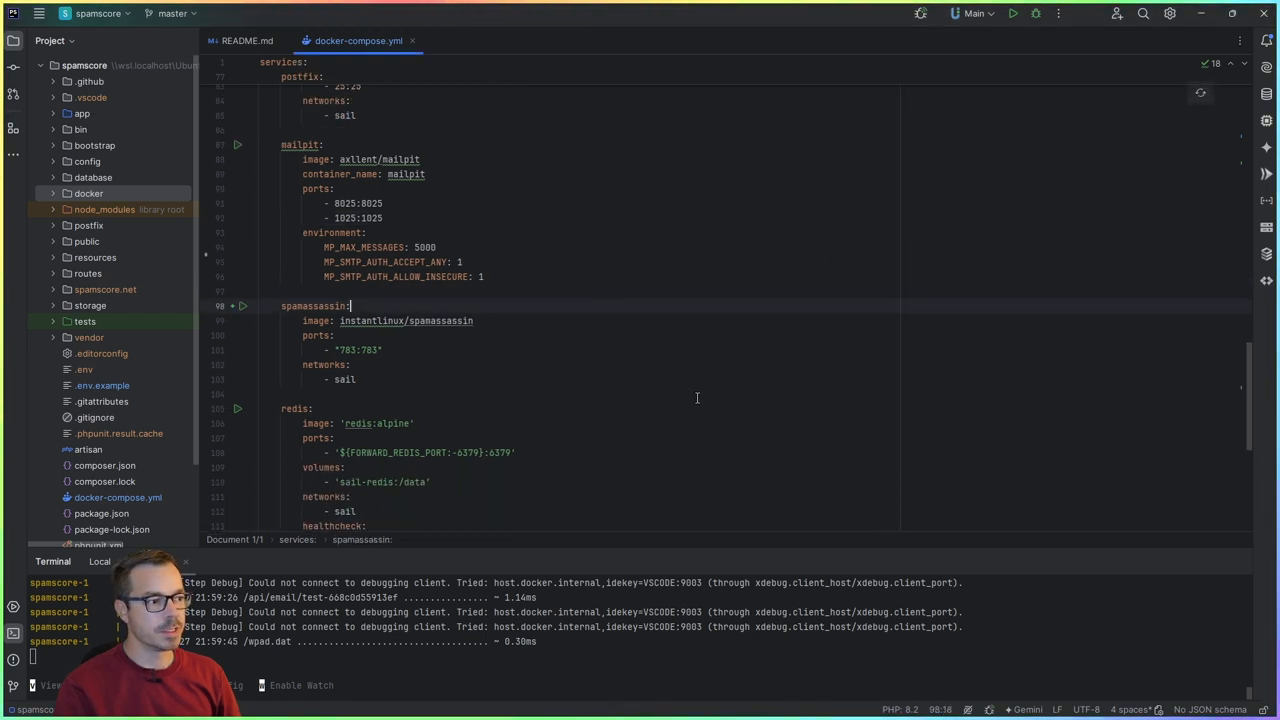
scroll("down", 3)
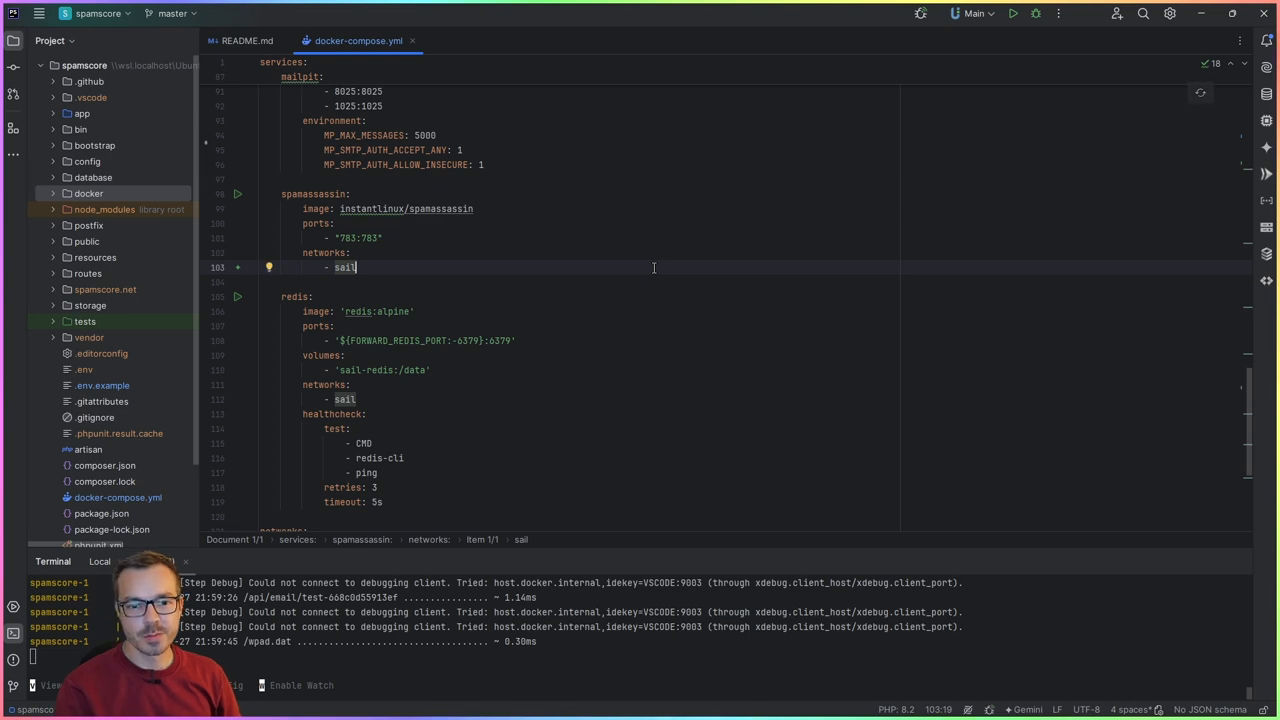
scroll("down", 3)
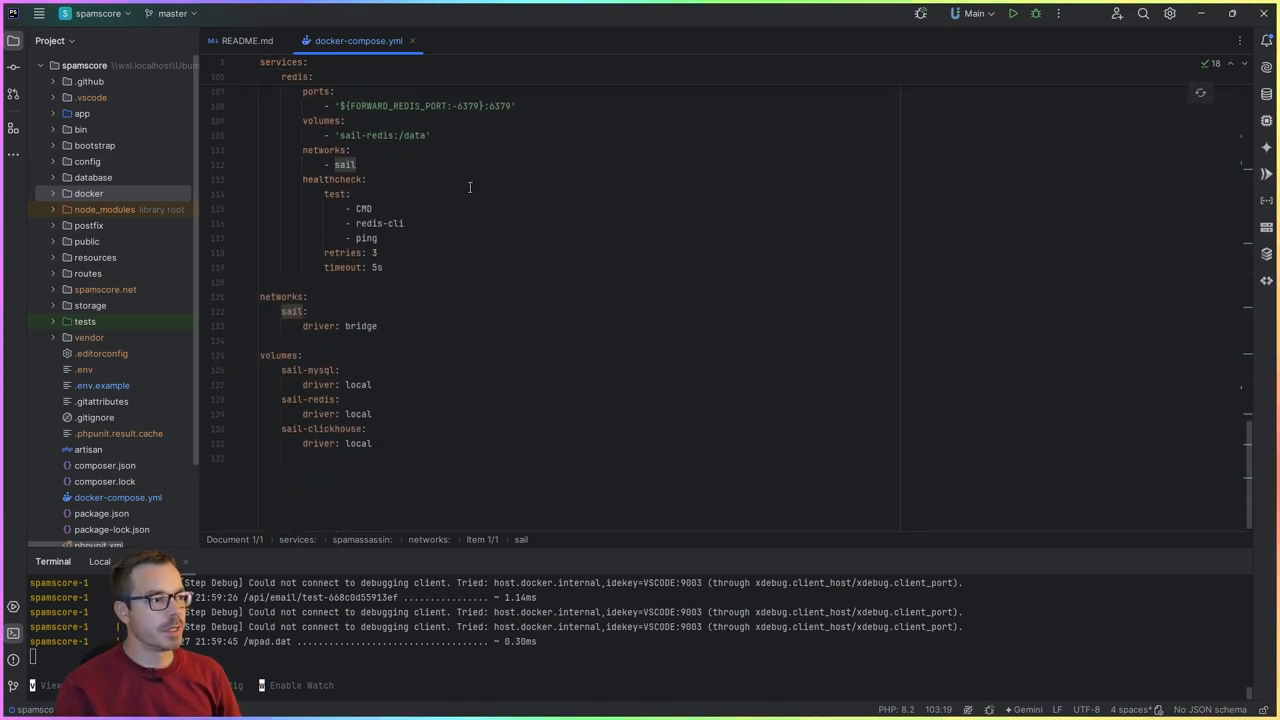